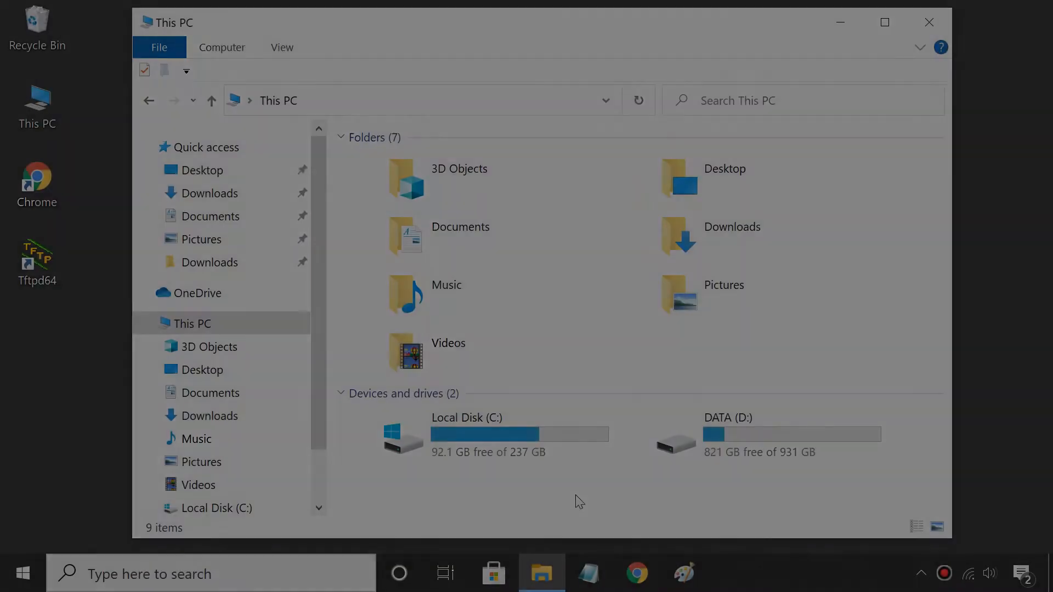
Step: From This PC's Manage option, show Disk Management listing Disk 0 and Disk 1 volumes including 237.57 GB C:
click(569, 432)
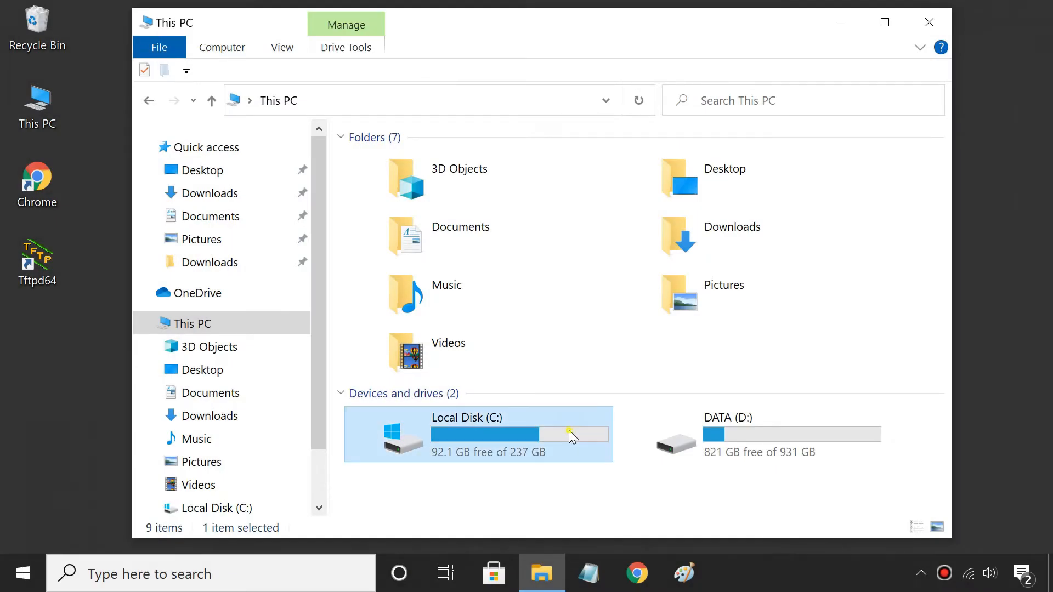
mouse_move(568, 487)
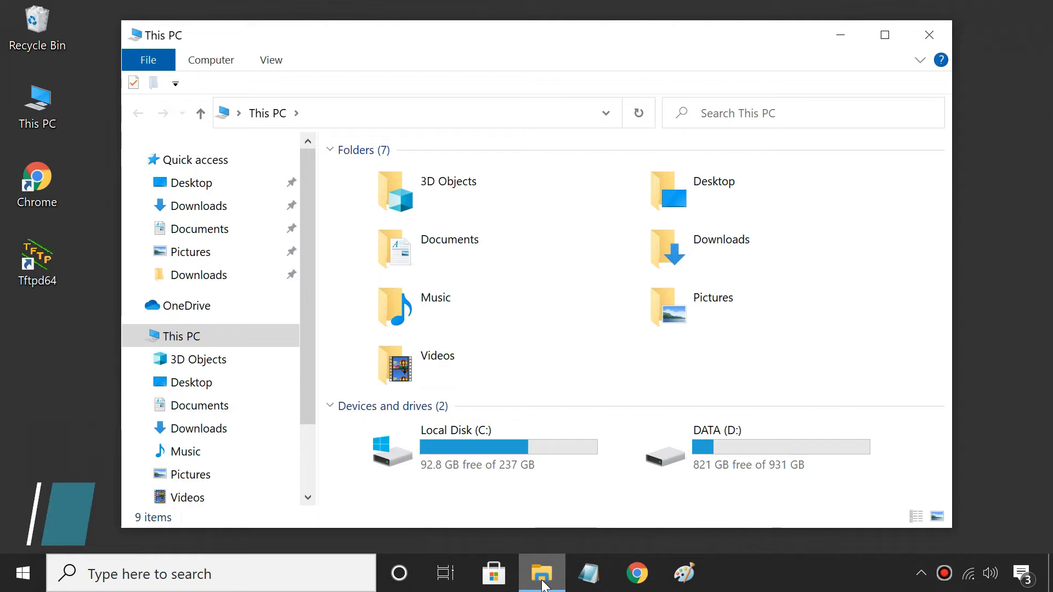
right_click(181, 337)
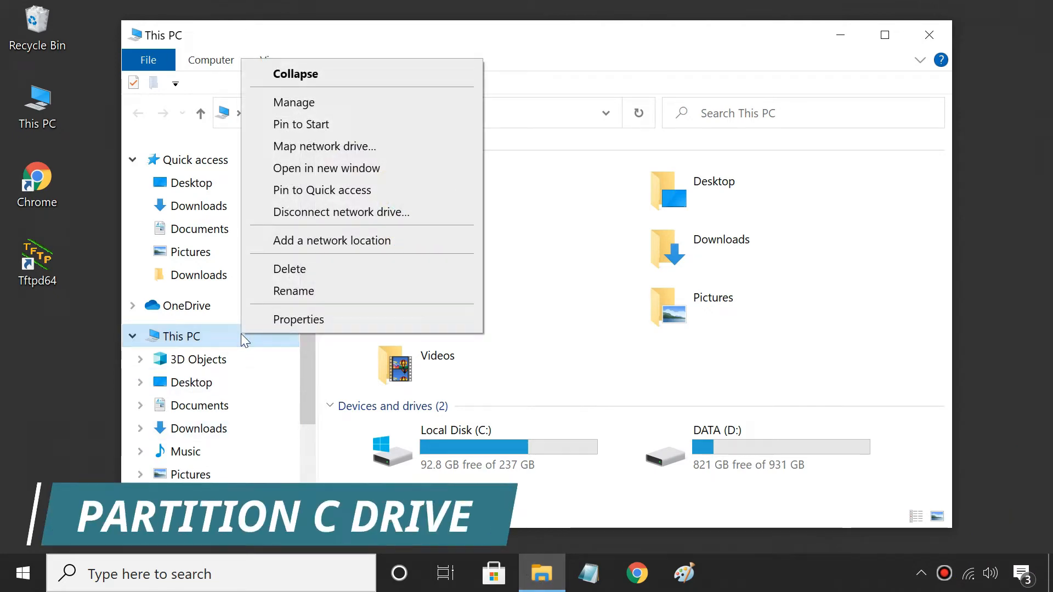
click(333, 112)
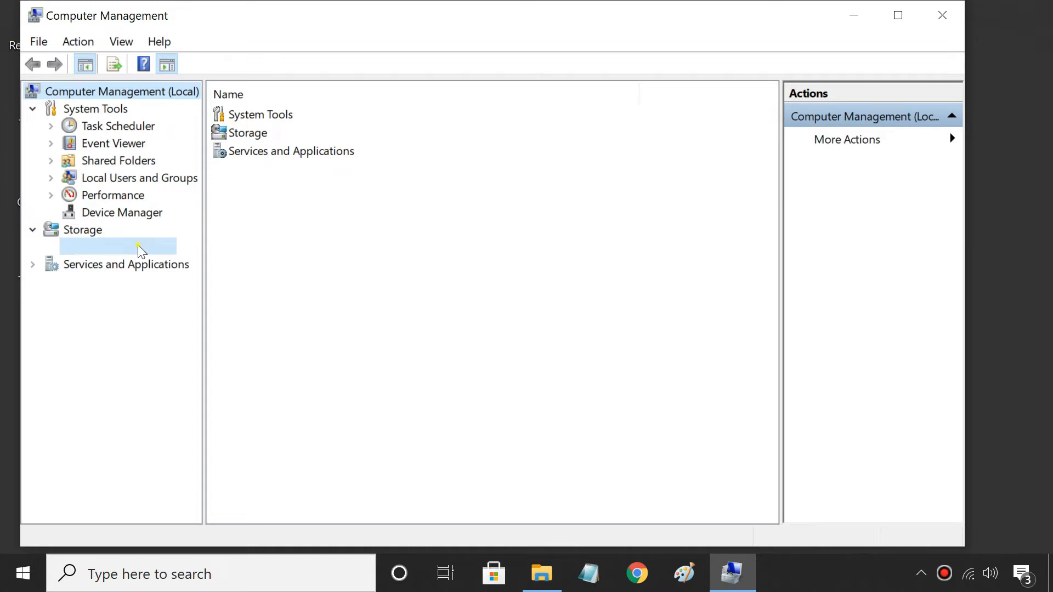
click(118, 247)
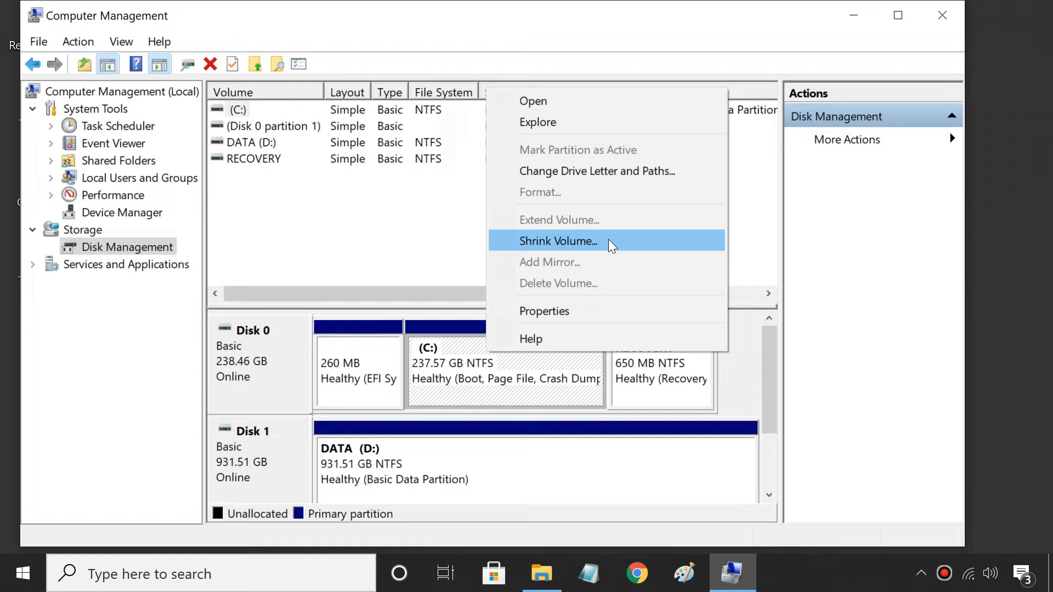
Step: Shrink C: by 10240 MB, leaving 227.57 GB and 10.00 GB unallocated on Disk 0
click(559, 242)
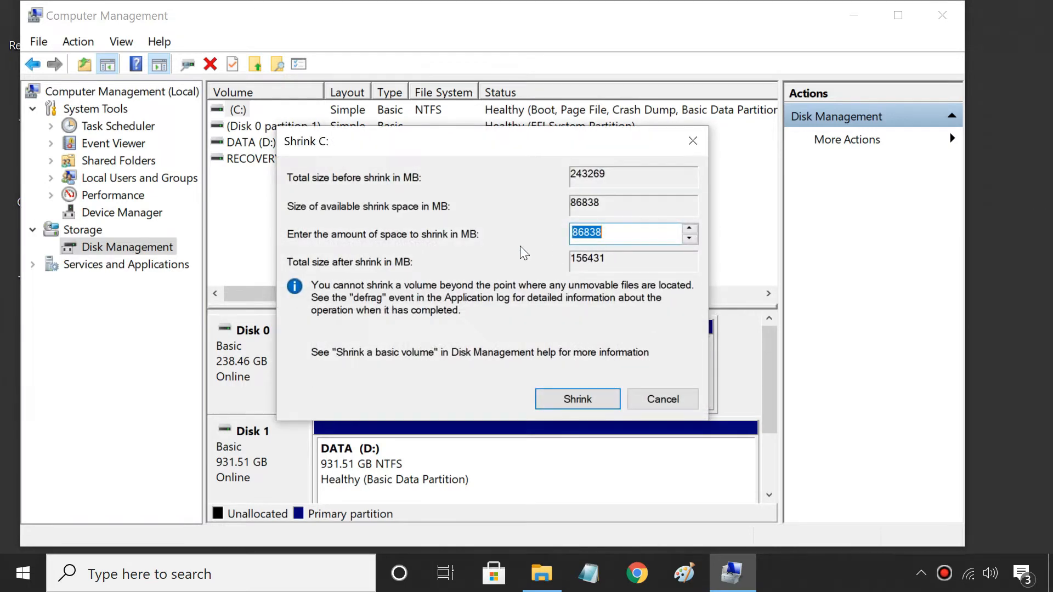
mouse_move(619, 208)
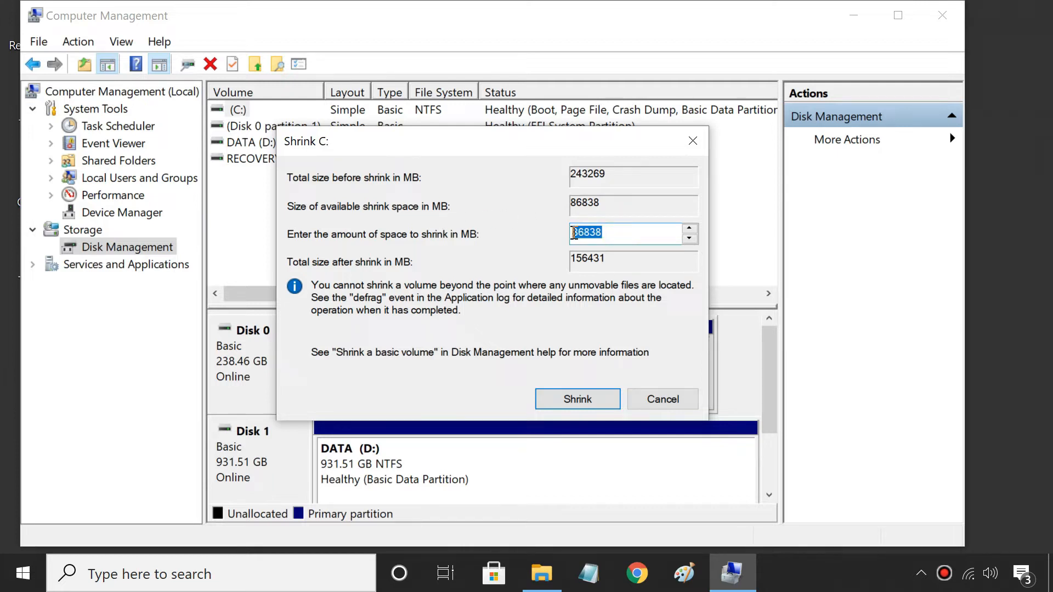
text(1)
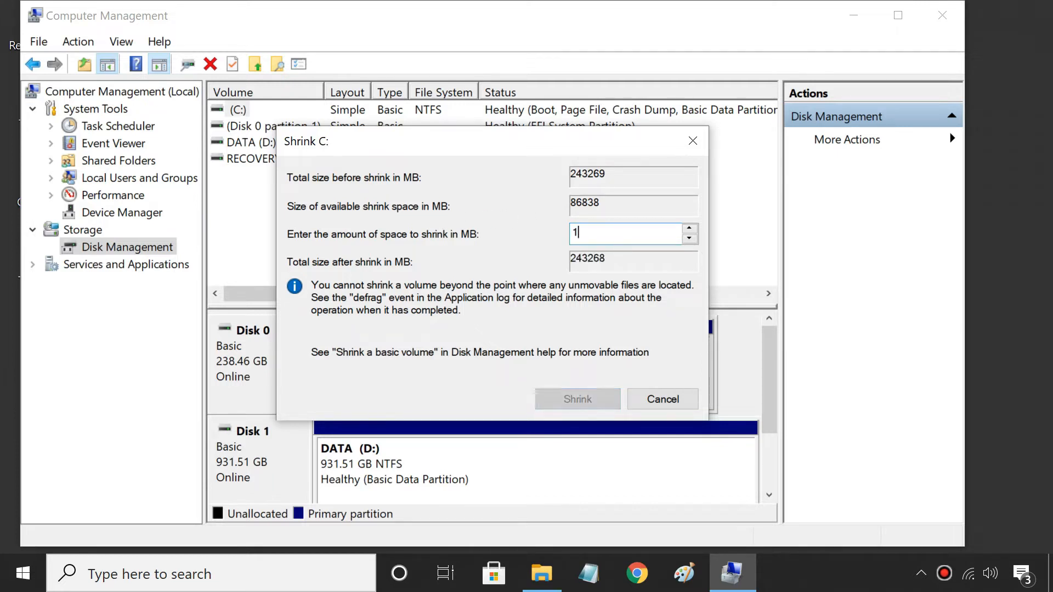
text(10240)
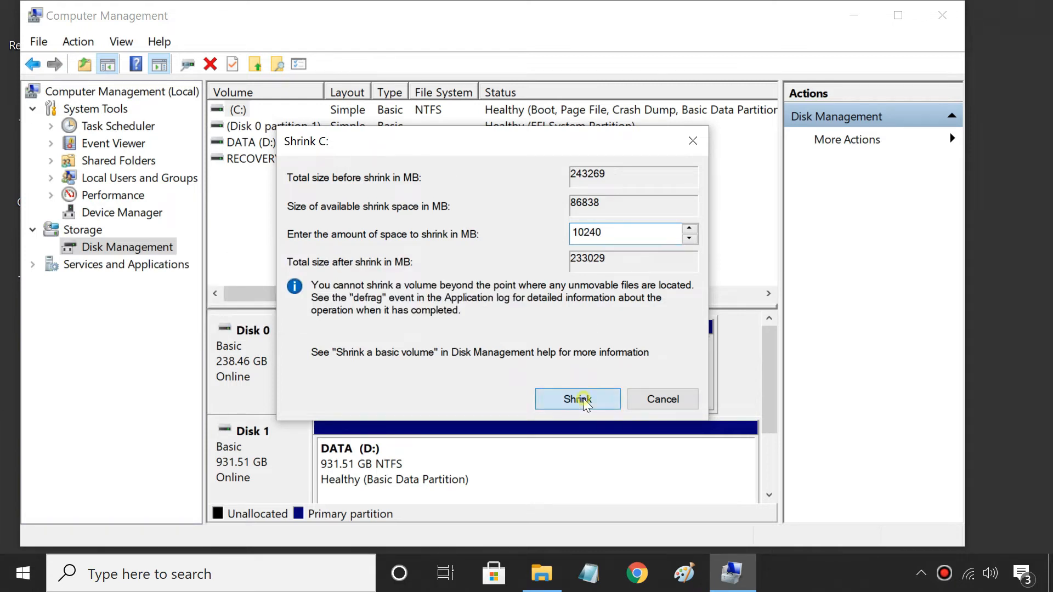
click(577, 399)
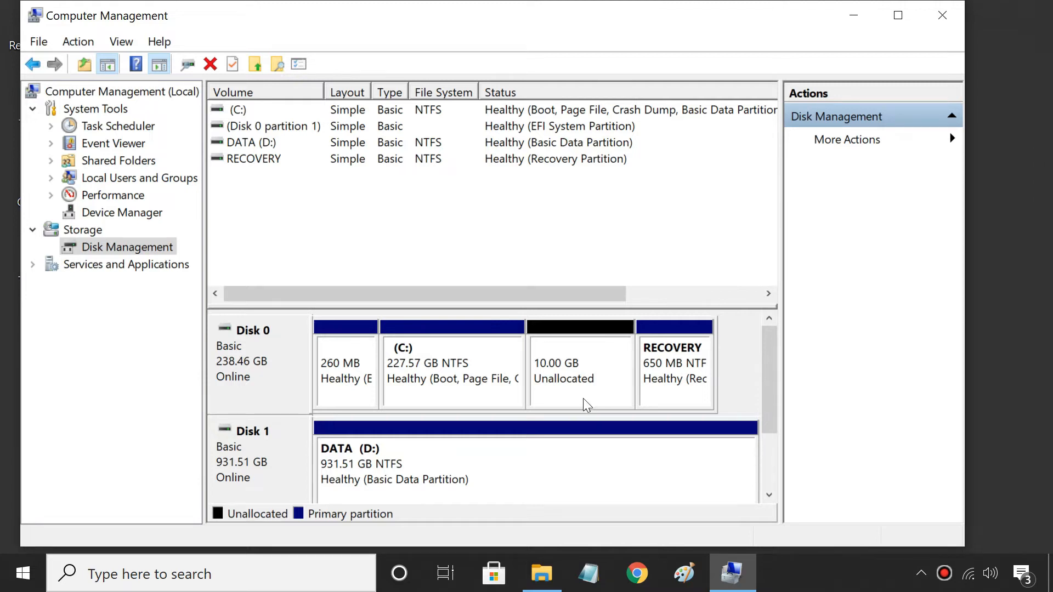
mouse_move(583, 376)
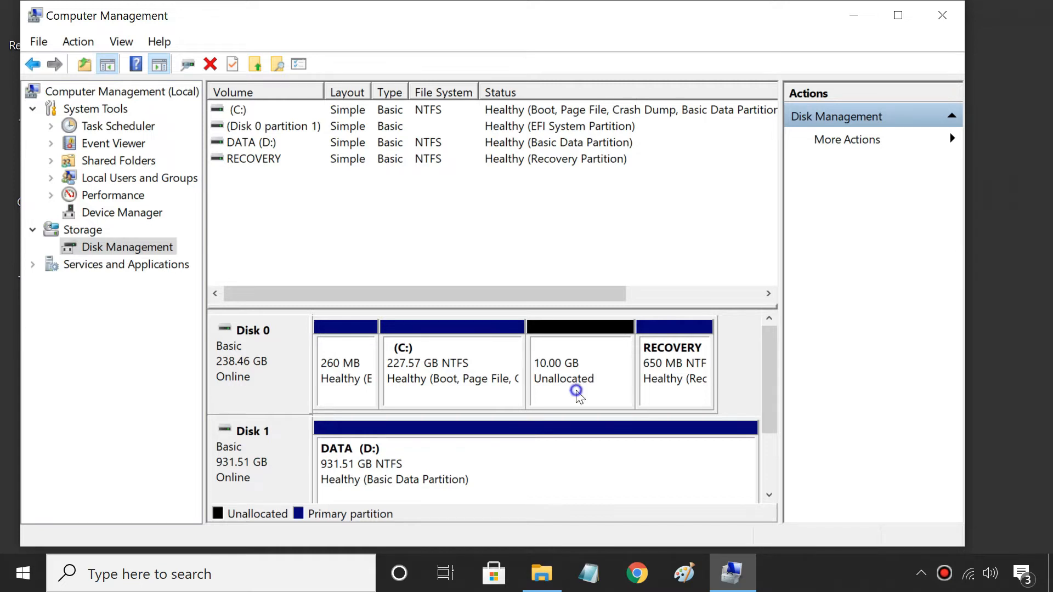
Step: Bring up the options for Disk 0's 10.00 GB unallocated block
right_click(577, 391)
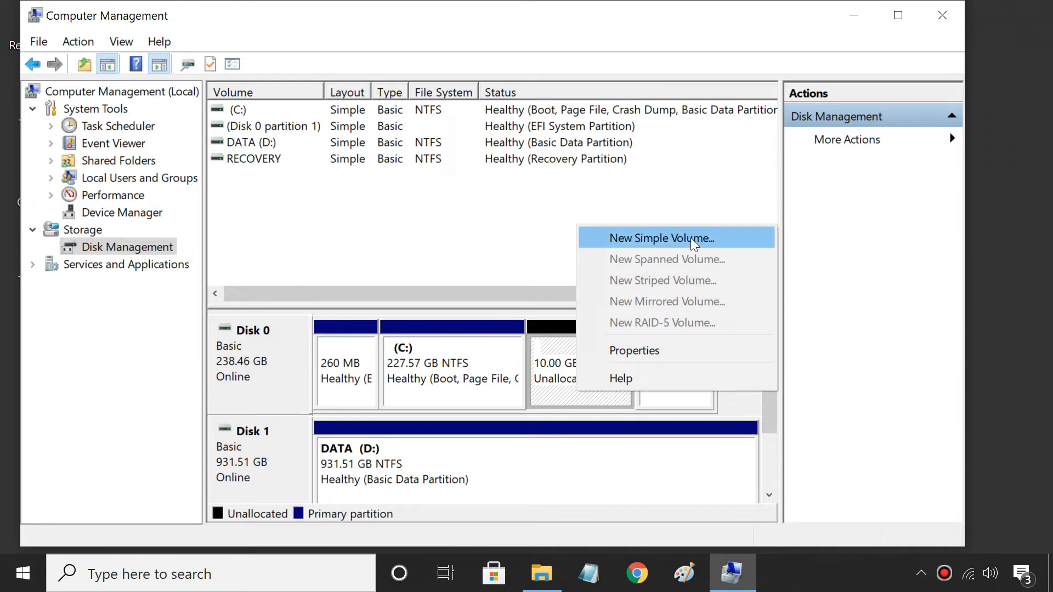
Step: Create a 10 GB NTFS simple volume labelled Movies with drive letter E: from the unallocated space
click(663, 238)
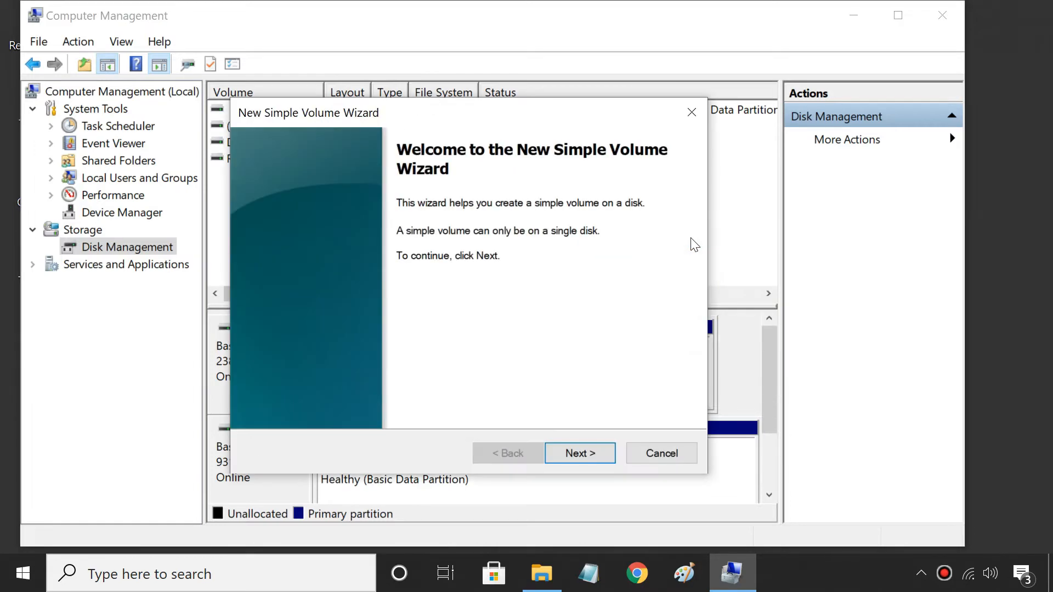
click(579, 453)
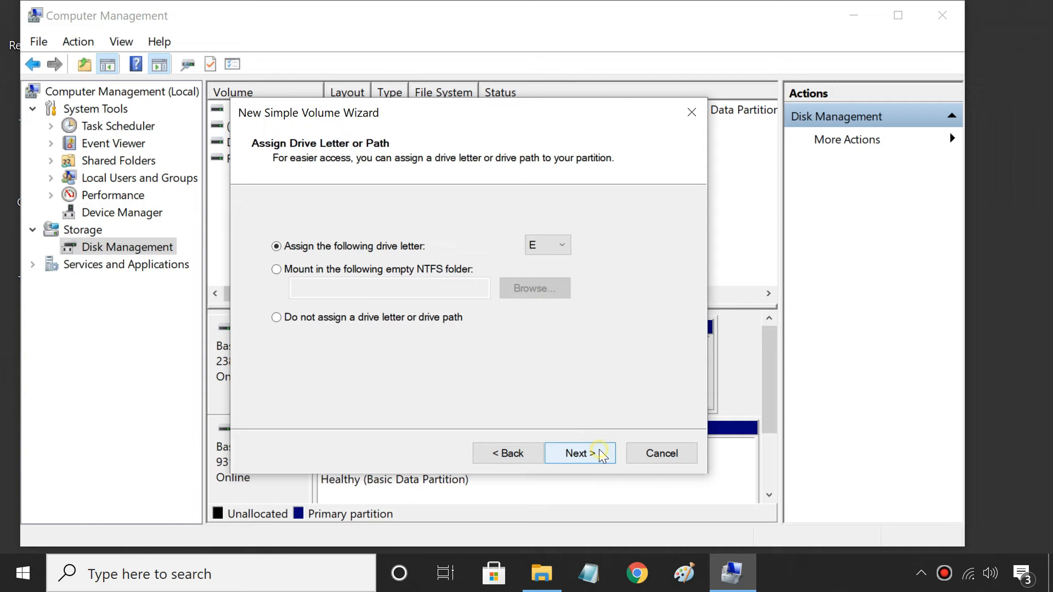
click(579, 453)
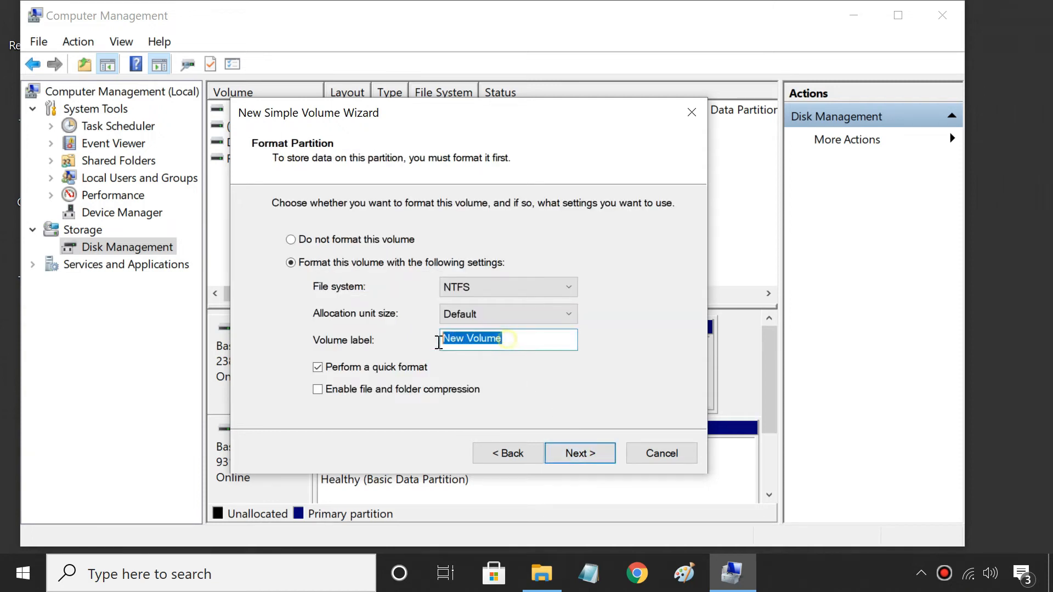
text(Movi)
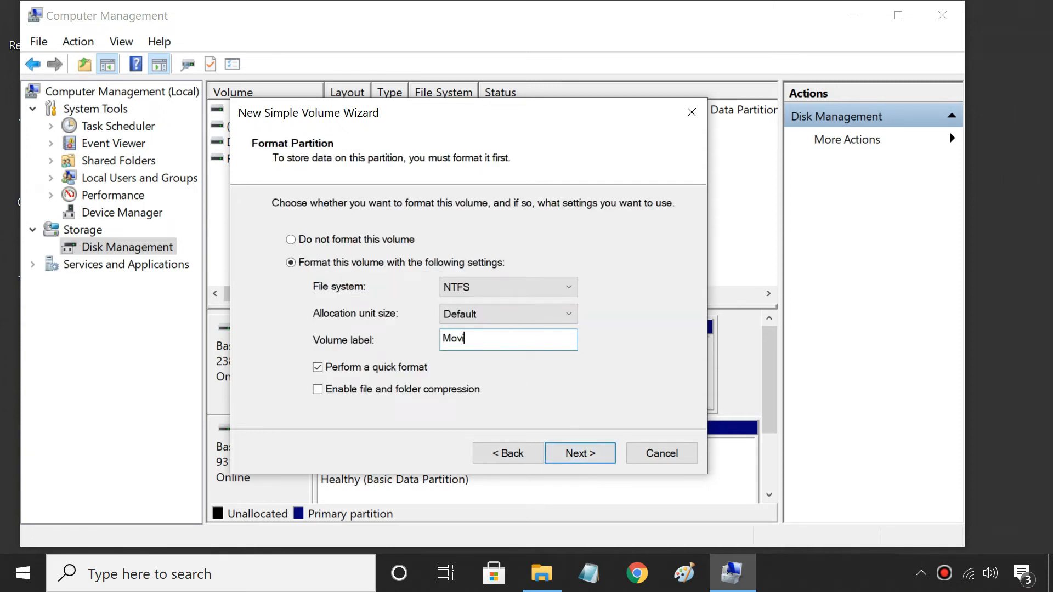
click(579, 453)
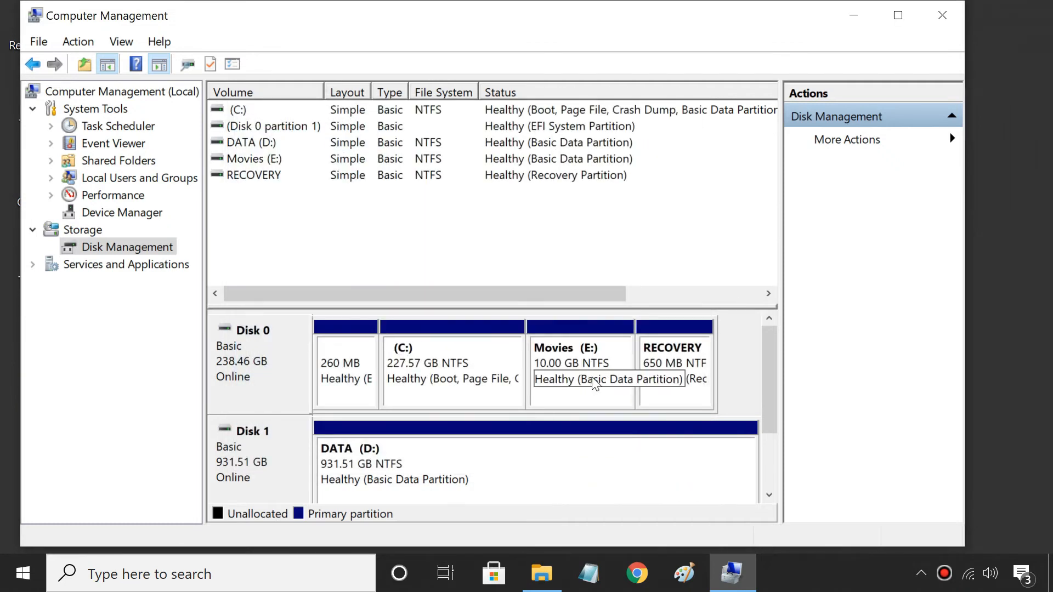
click(542, 573)
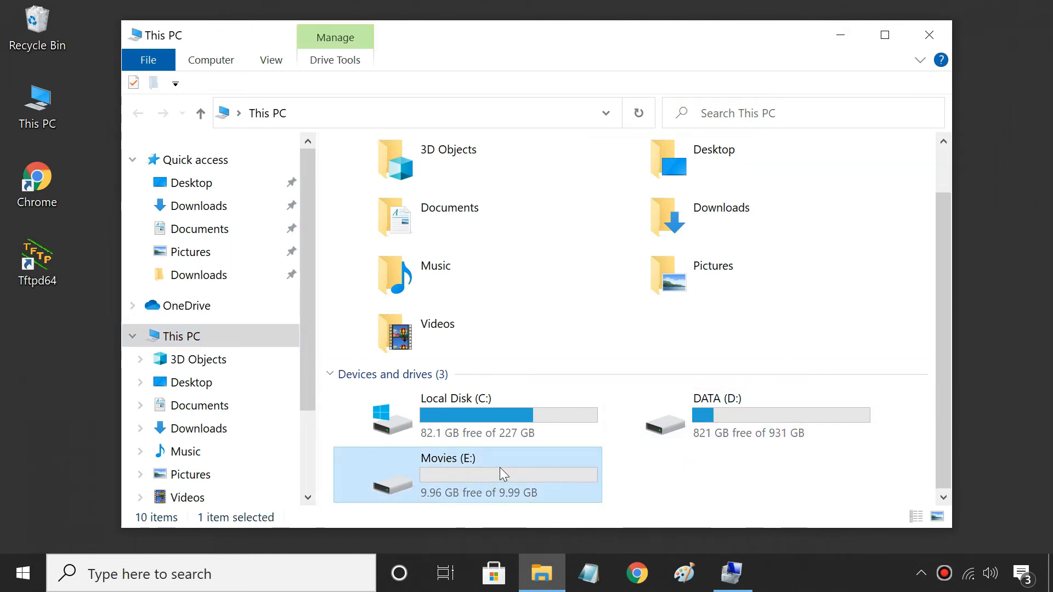
double_click(447, 473)
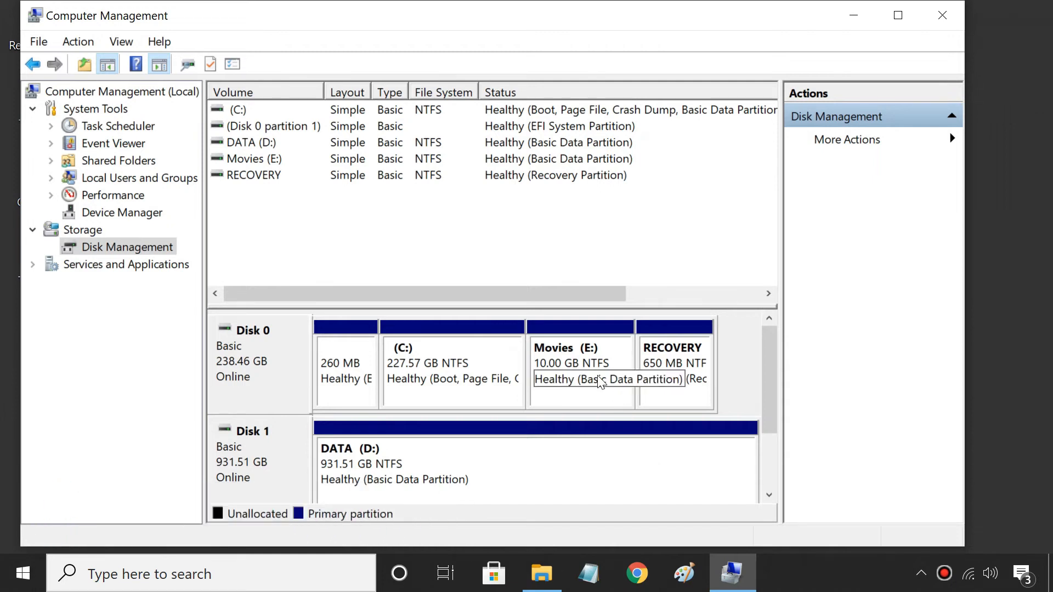
Step: Delete the Movies (E:) volume and start the Extend Volume Wizard for C:
right_click(582, 373)
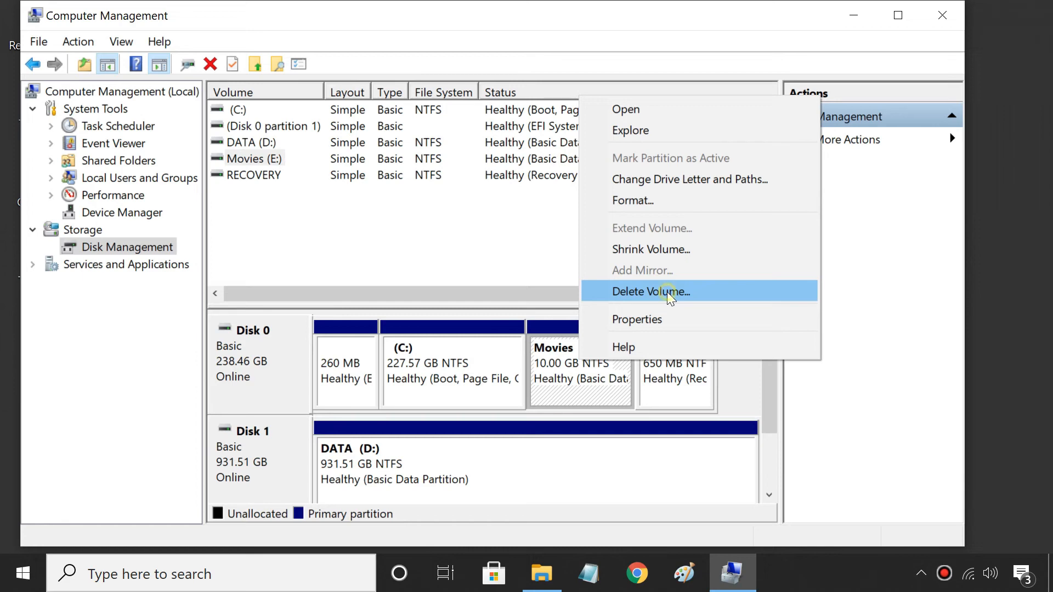
click(652, 292)
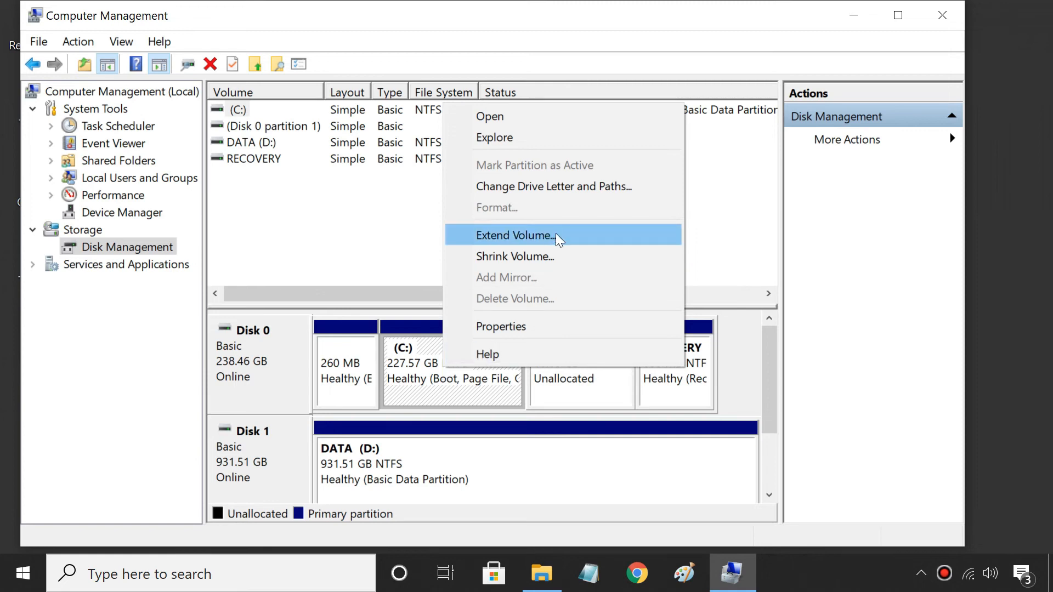
click(515, 234)
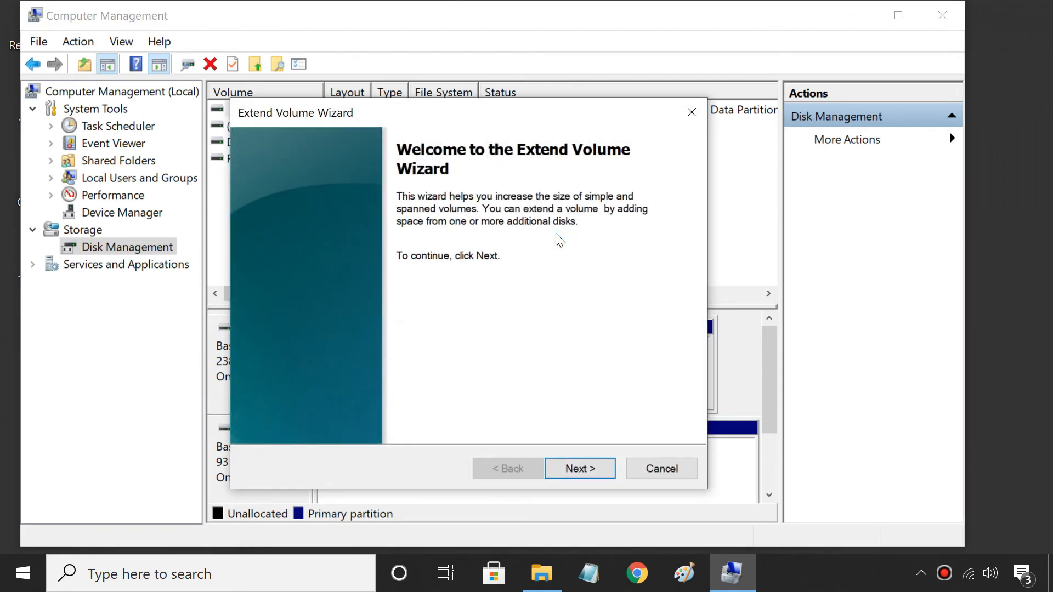